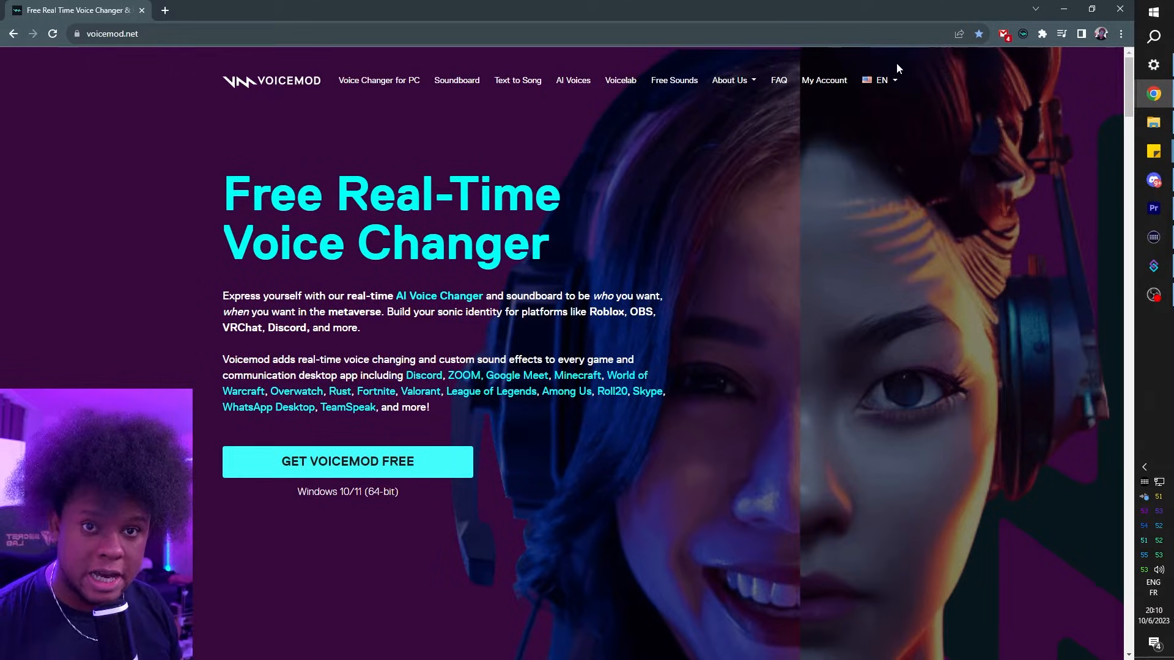
mouse_move(815, 195)
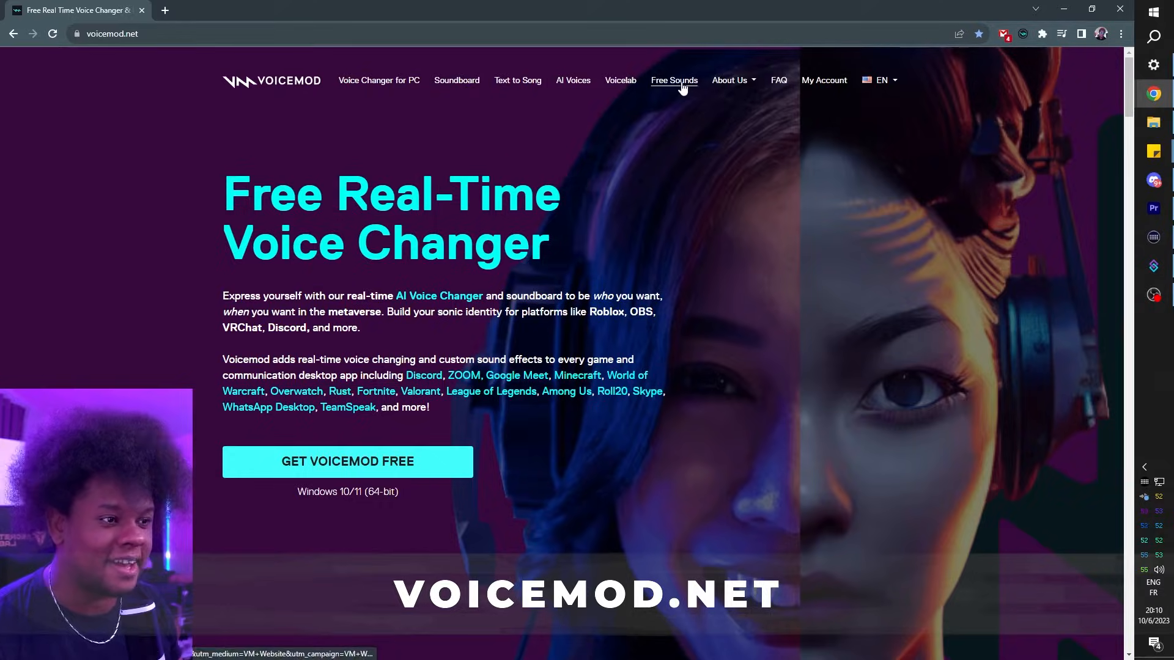
Go to the Free Sounds site, tuna.voicemod.net, from the voicemod.net navigation
left_click(673, 80)
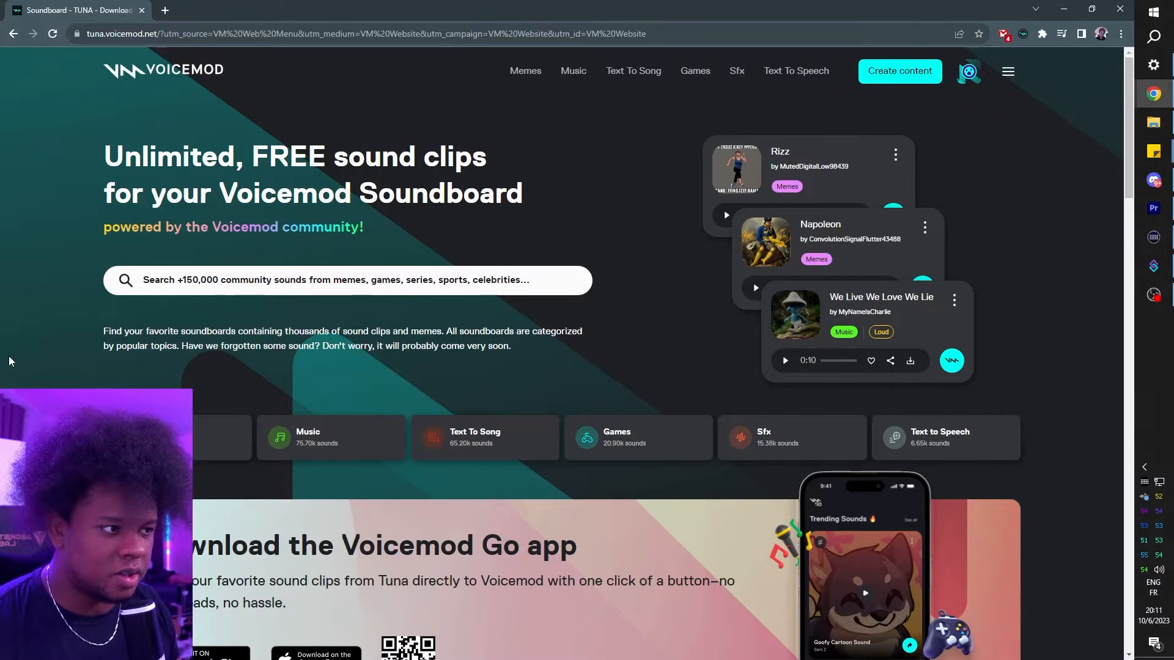
mouse_move(576, 85)
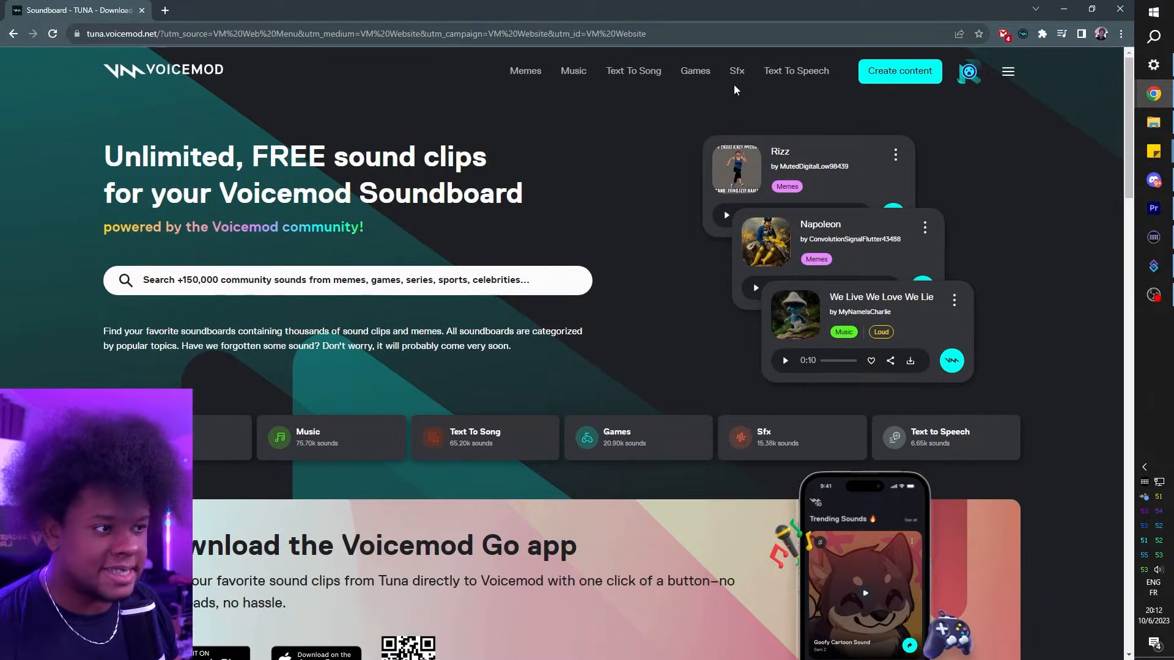
Scroll to Trending Sounds and preview the bonk clip
scroll("down", 3)
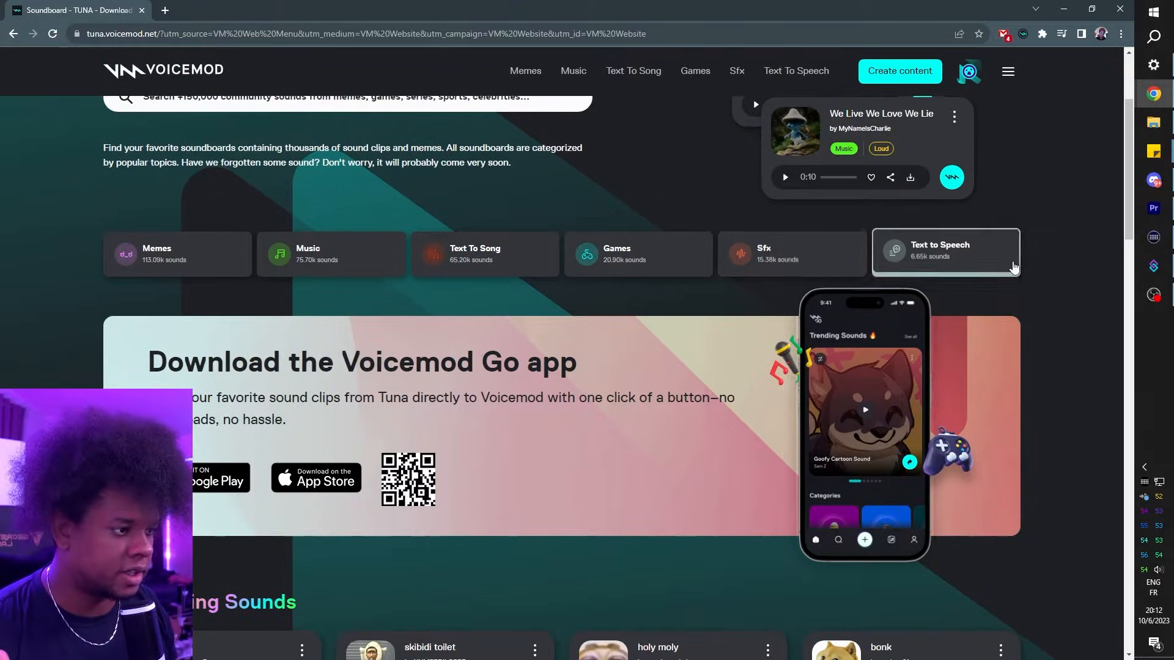
scroll("down", 3)
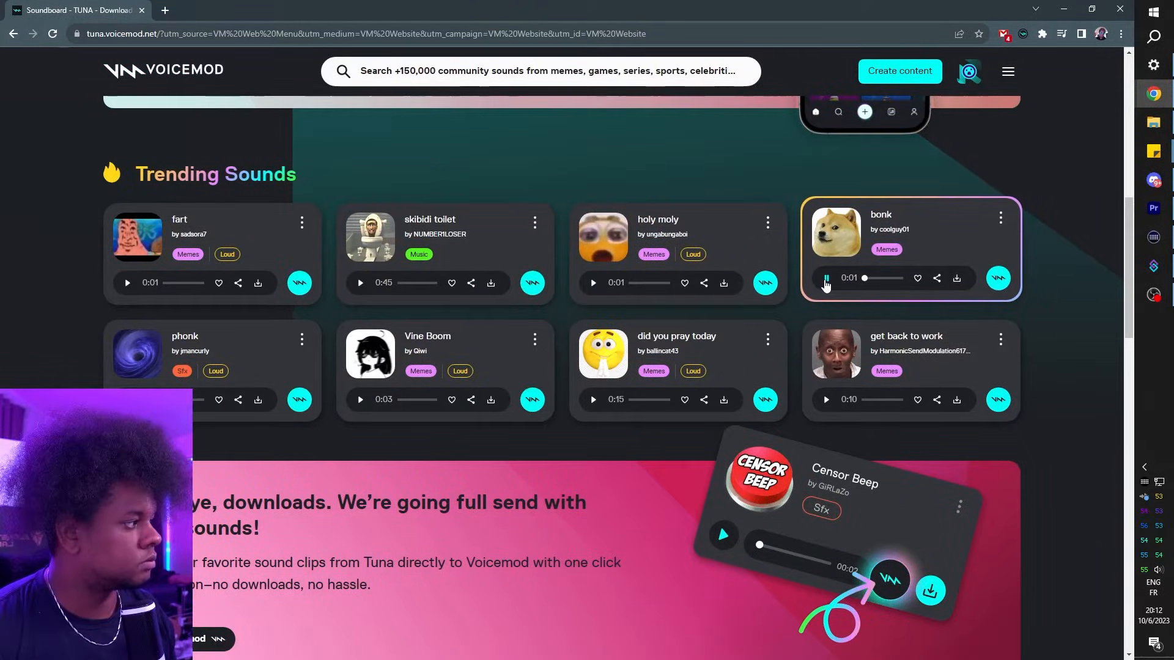
left_click(359, 395)
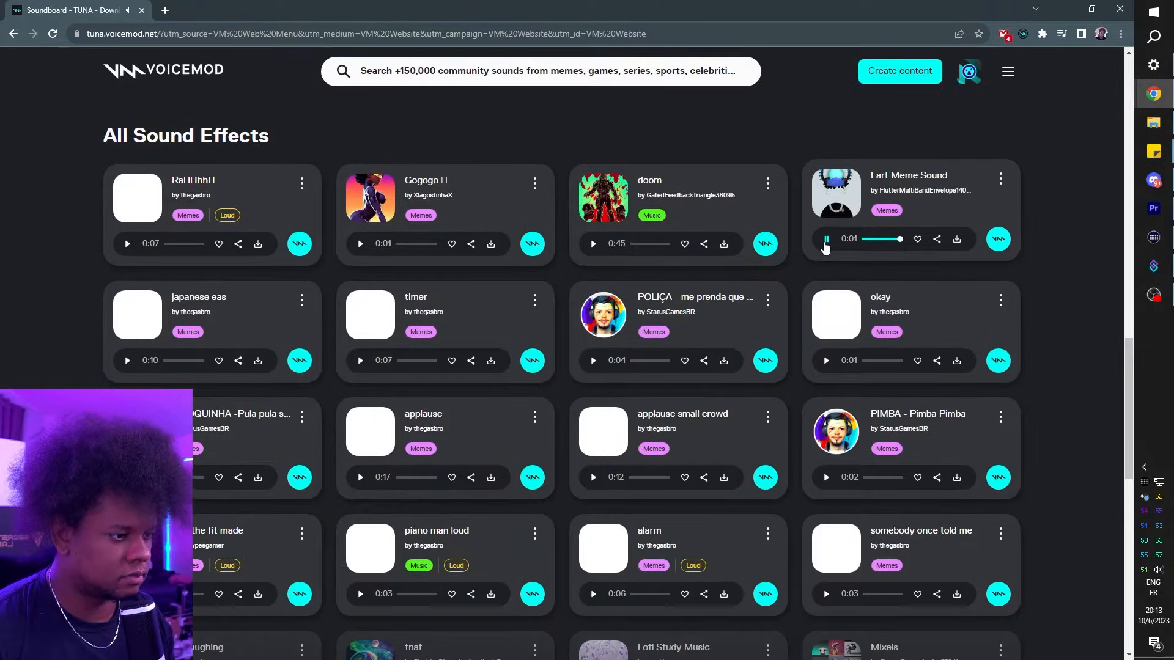
Scroll down through the Games category and its sound clip cards
scroll("down", 3)
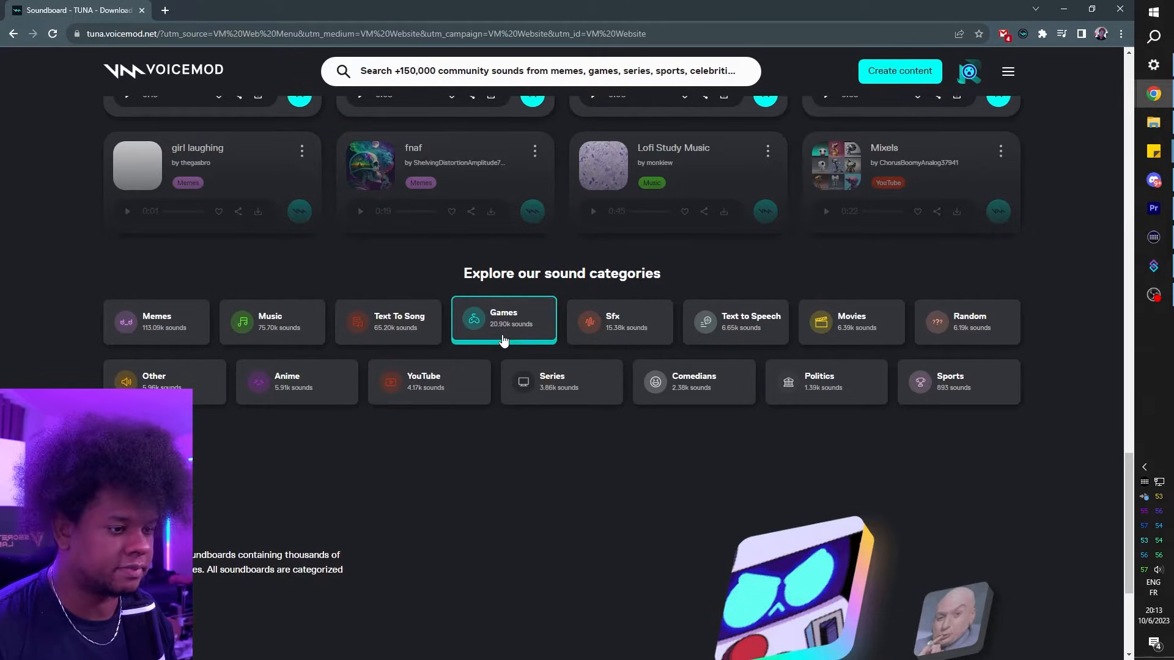
mouse_move(437, 383)
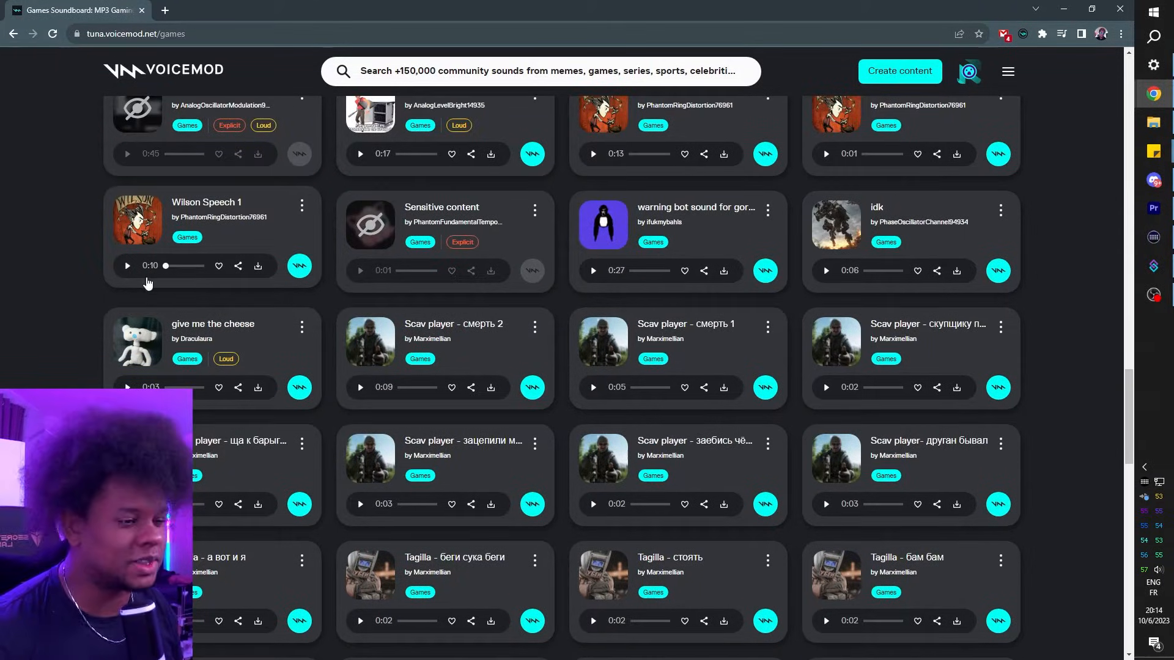
scroll("down", 3)
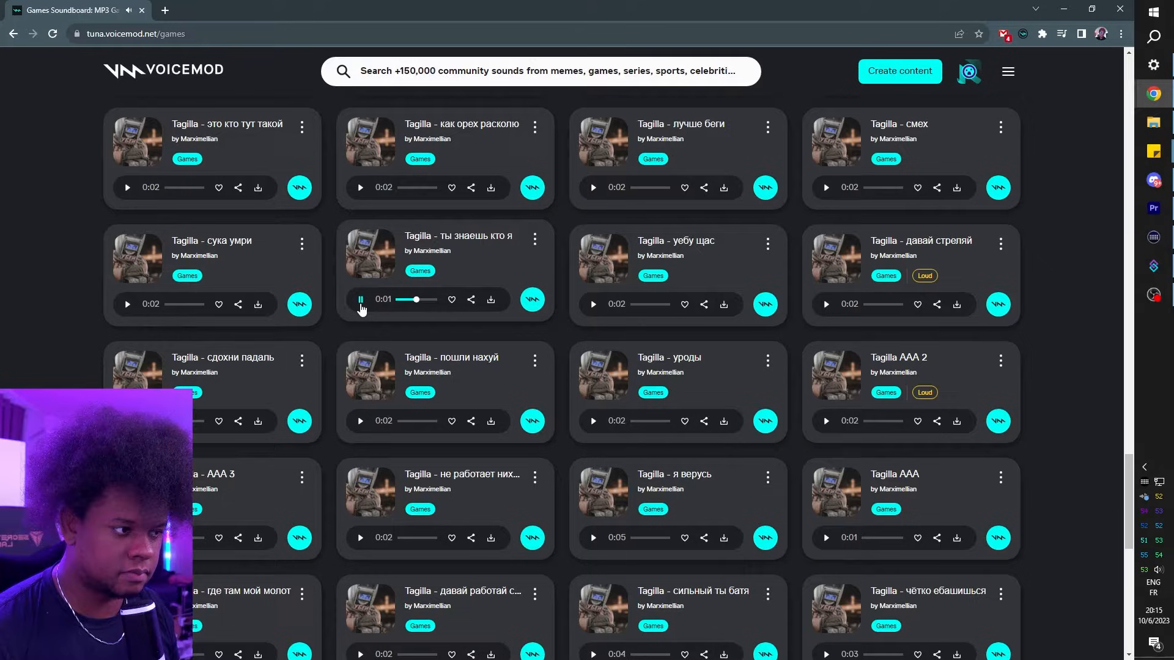
scroll("down", 3)
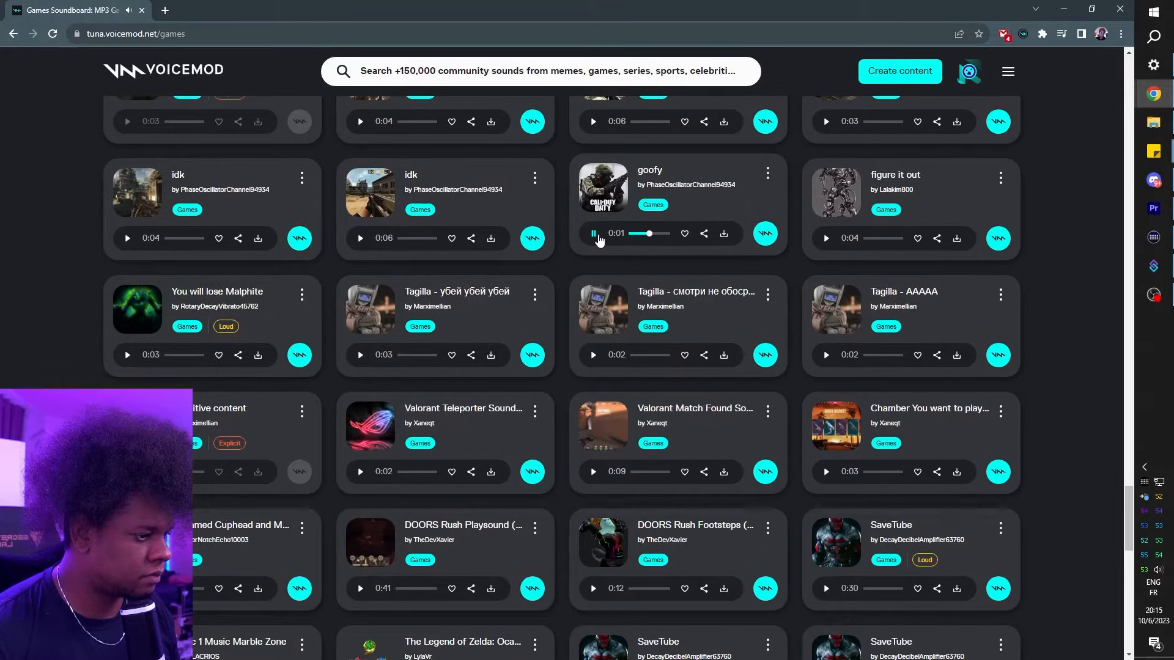
scroll("down", 3)
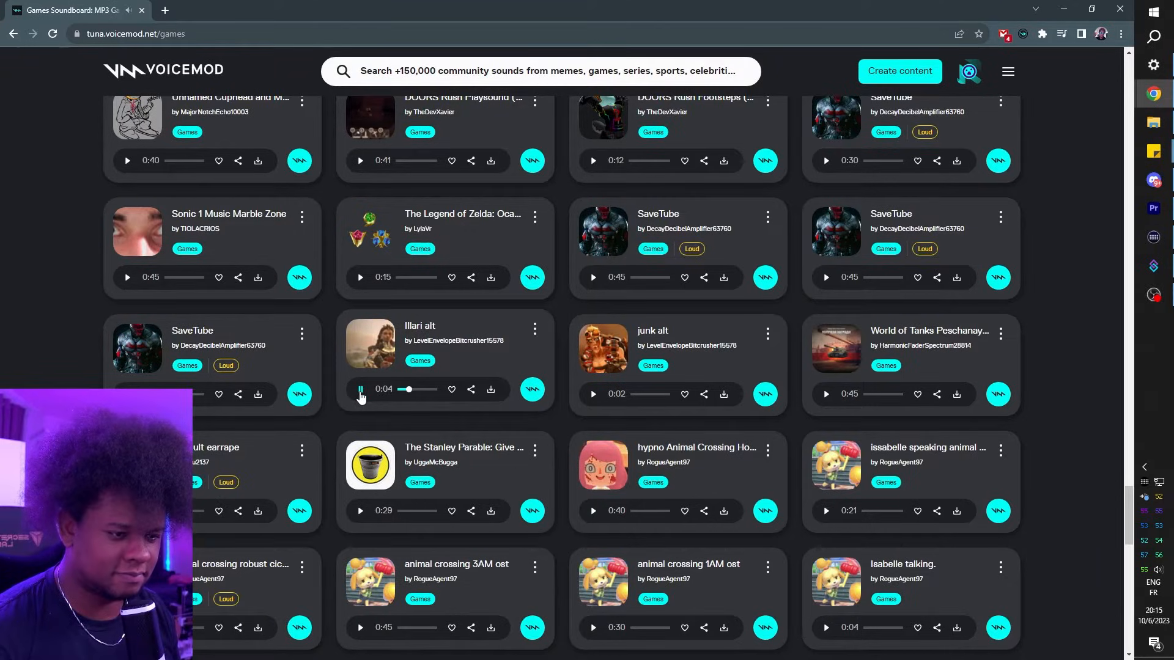
Enter the Memes category and scroll through its clips such as fnaf
left_click(593, 392)
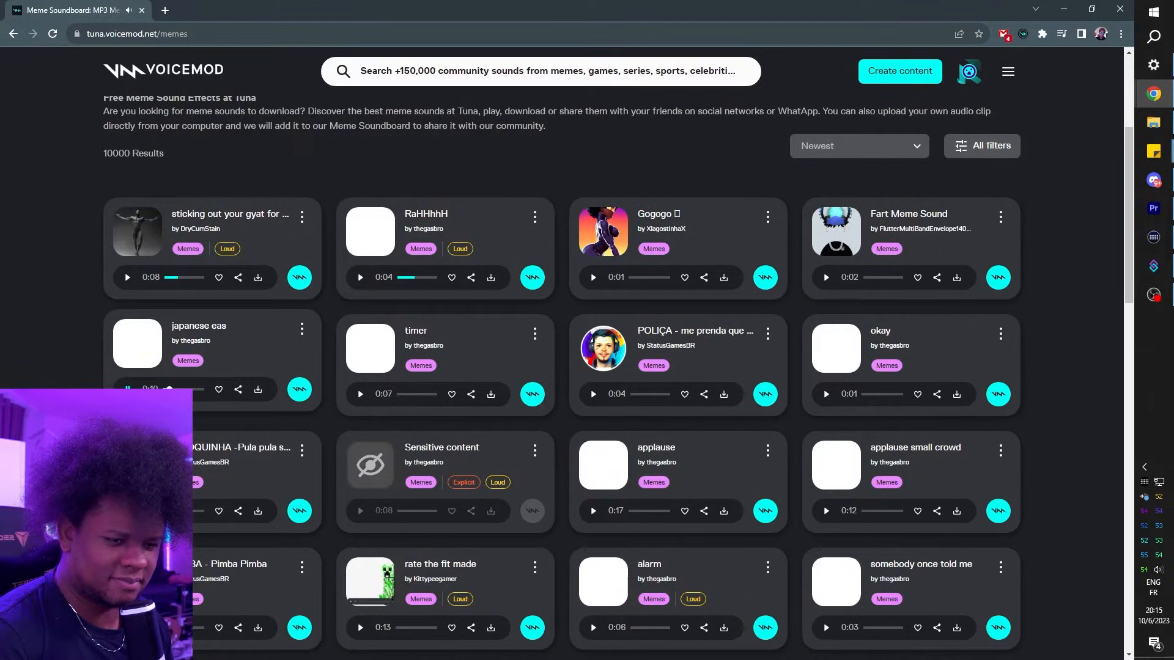
scroll("down", 3)
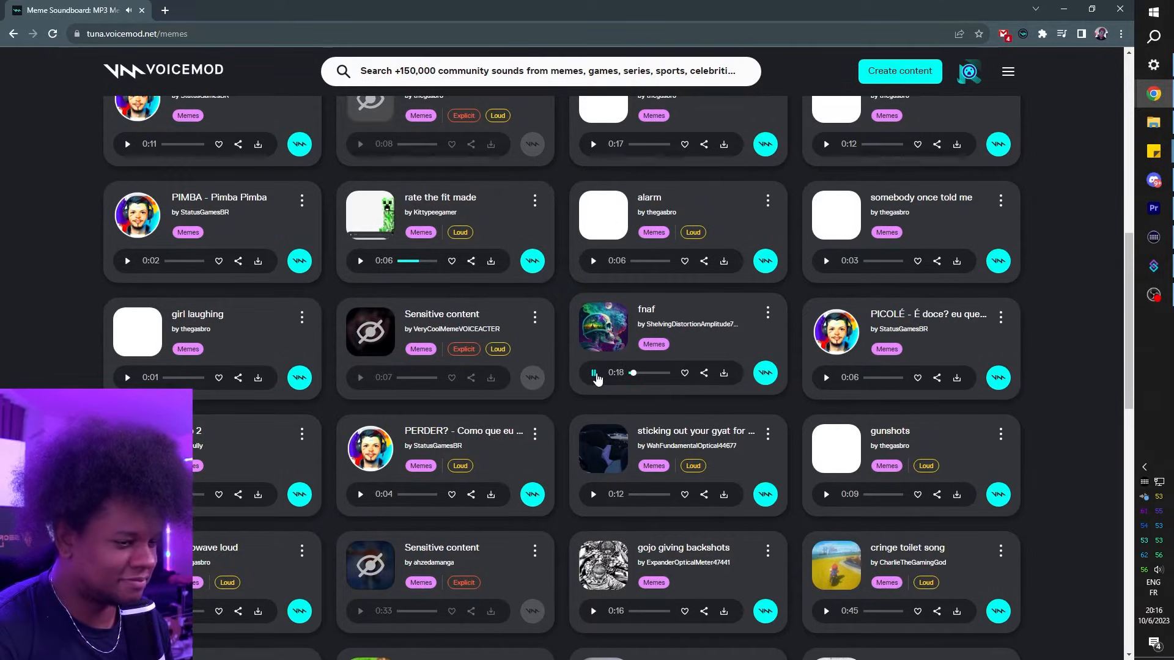
scroll("down", 3)
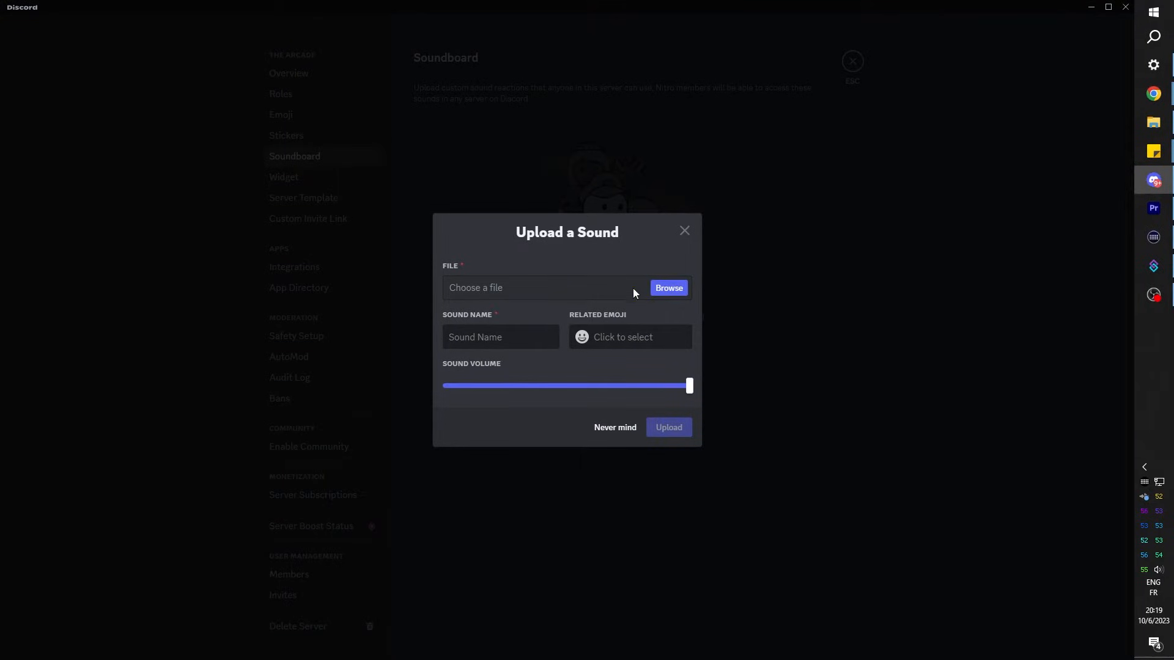
Upload goofy-laugh-made-with-Voicemod-technology.mp3 as a soundboard sound named rstjhsrtyj
left_click(667, 287)
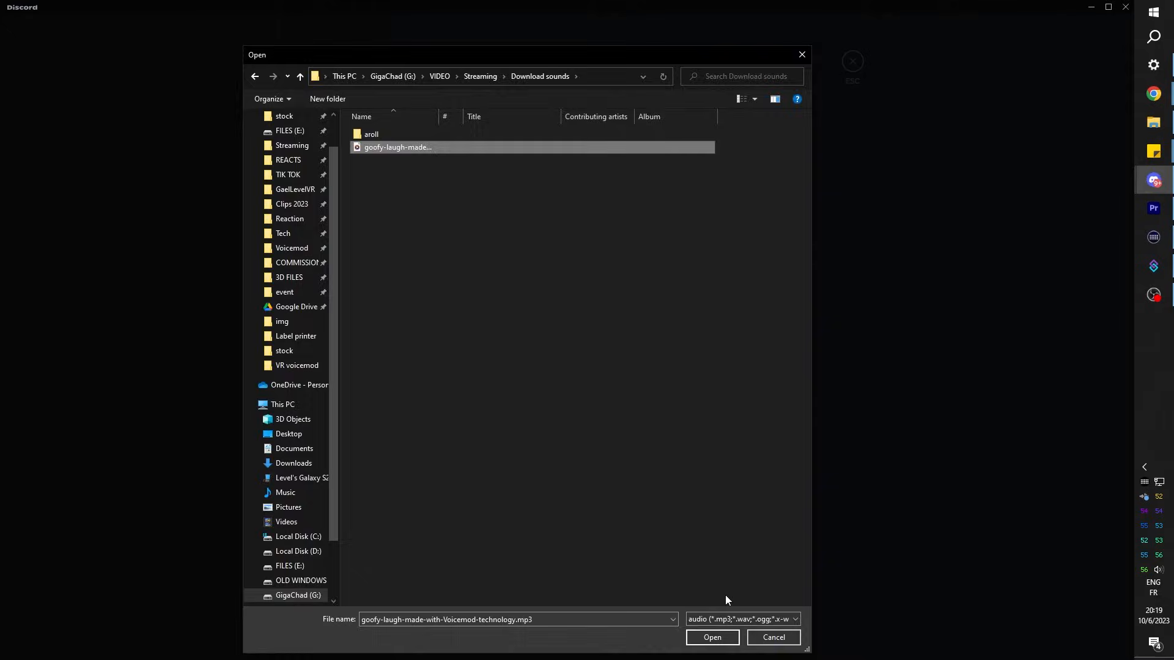
left_click(710, 637)
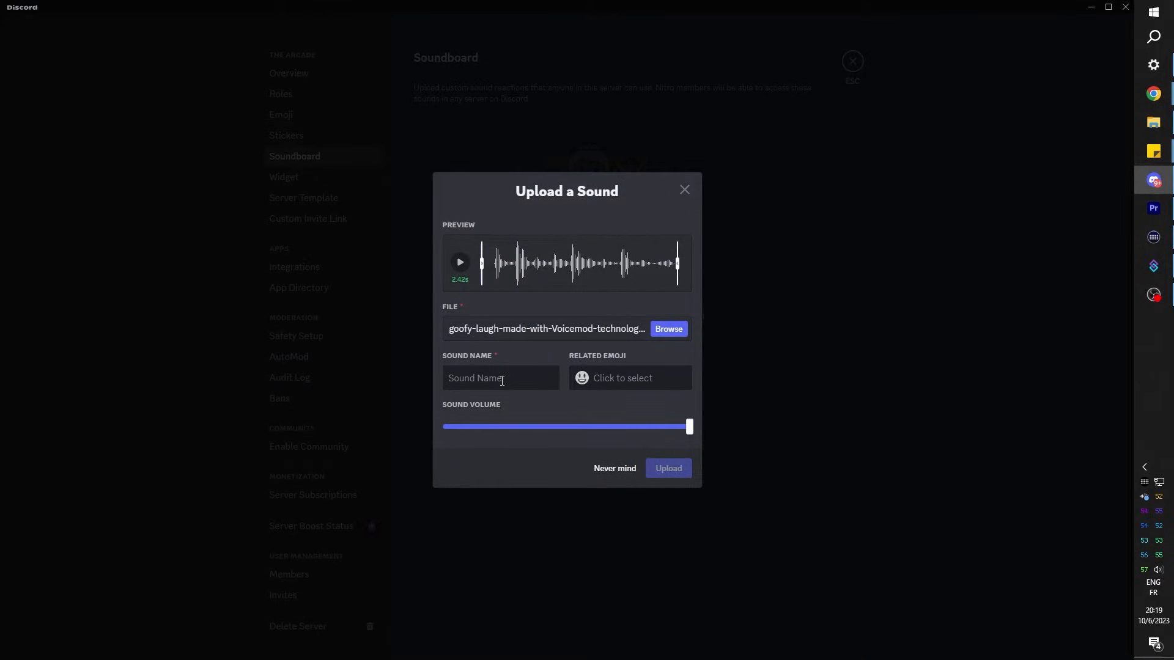
left_click(629, 378)
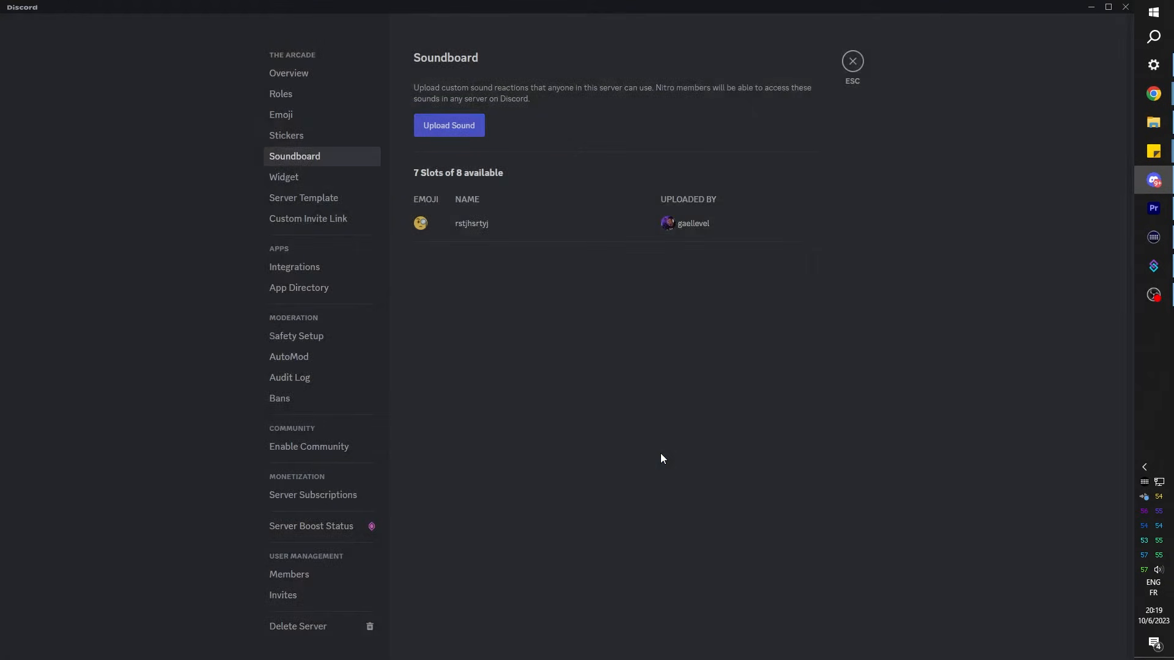
left_click(851, 61)
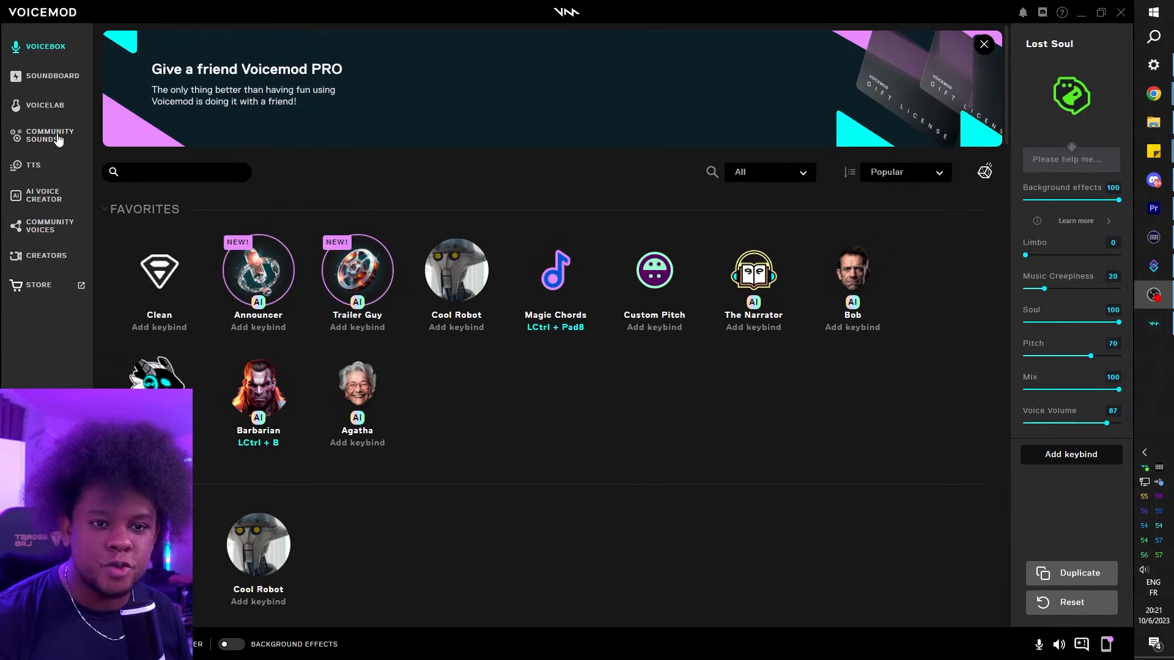
Browse Community Sounds' Movies category and preview I HATE YOOOOOUUUUU
left_click(53, 76)
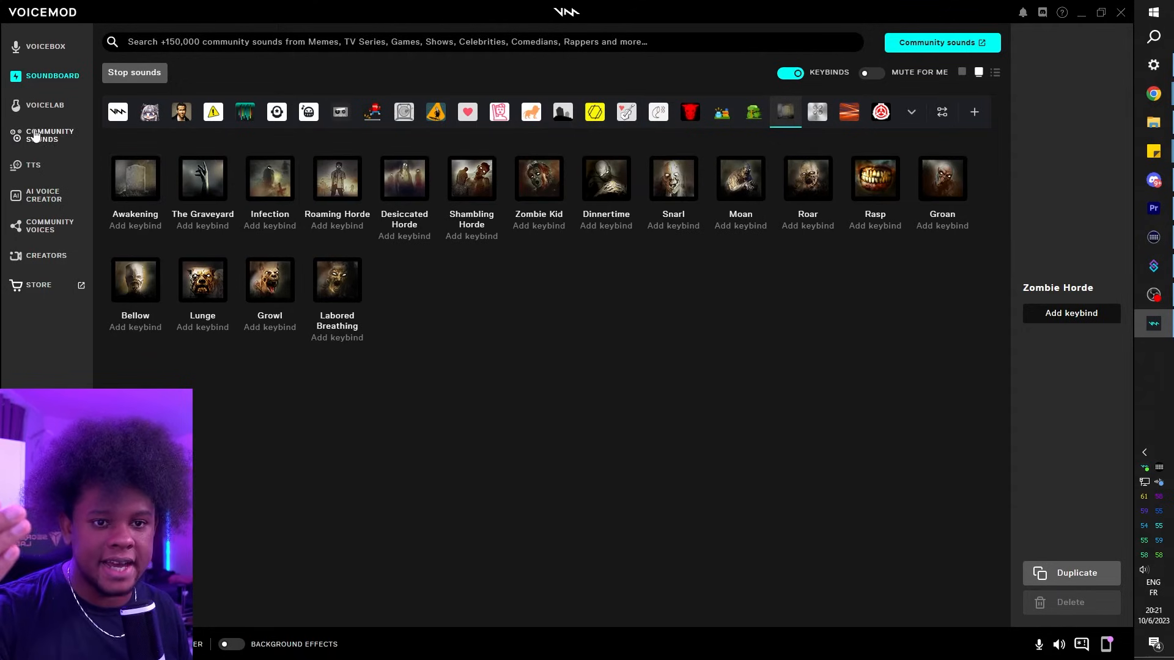
left_click(49, 135)
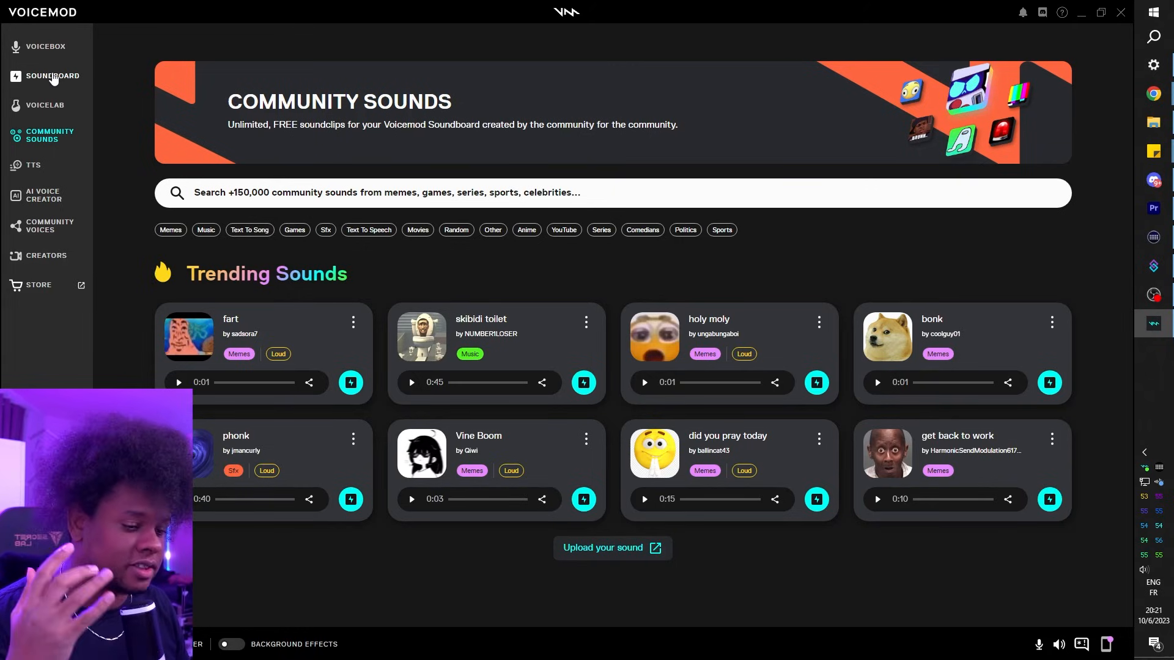
left_click(417, 230)
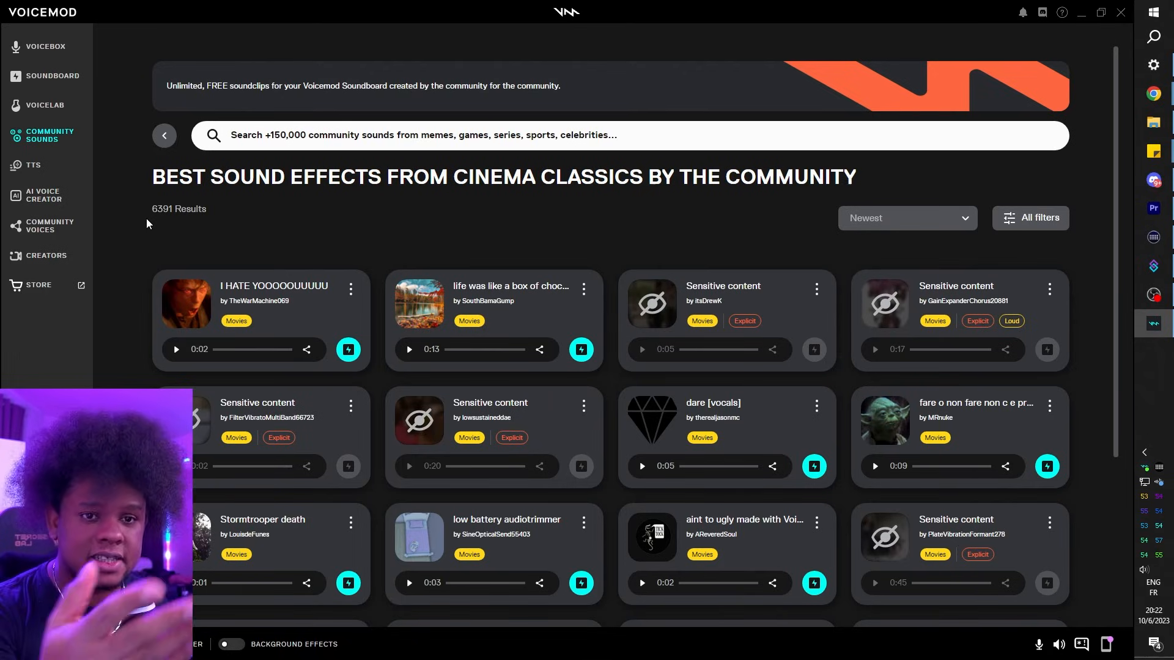
left_click(175, 349)
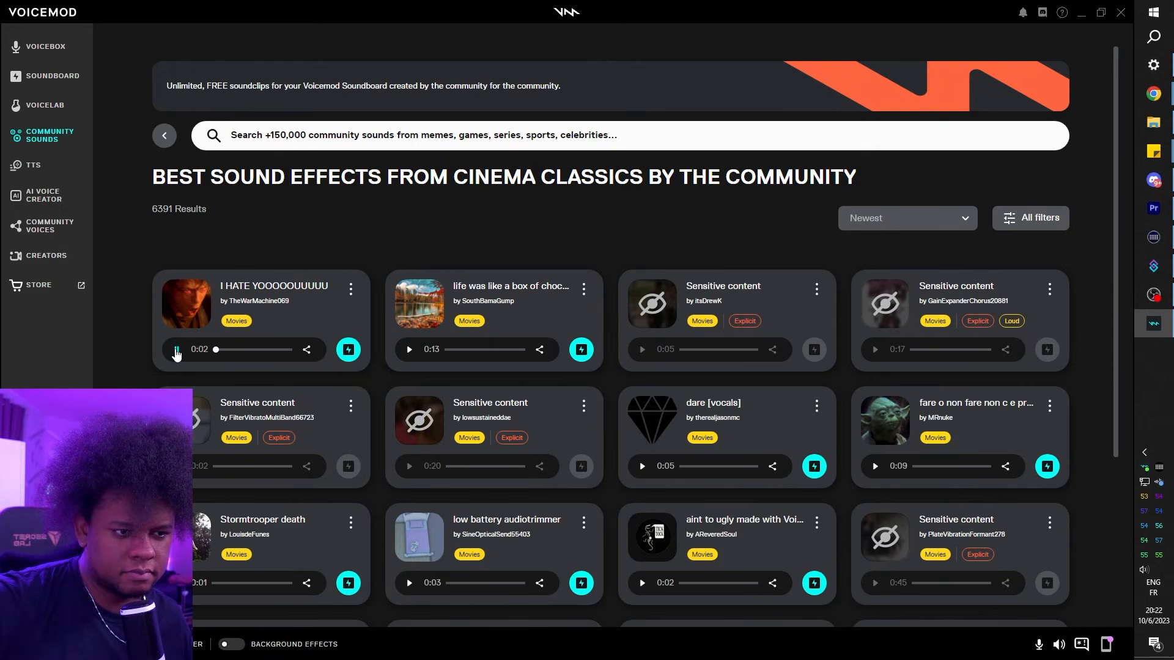